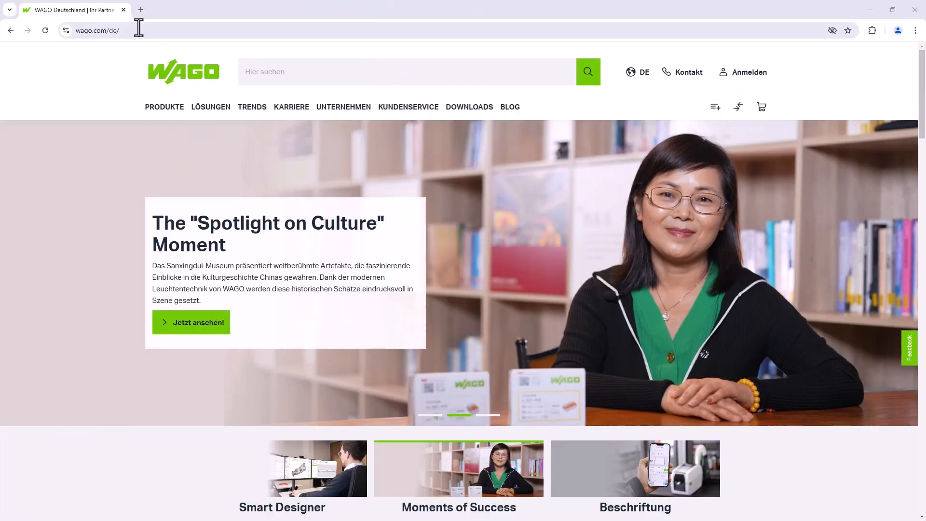
# Step: Browse to the controller at 192.168.1.200 and log in on its Authentication page
pyautogui.click(95, 30)
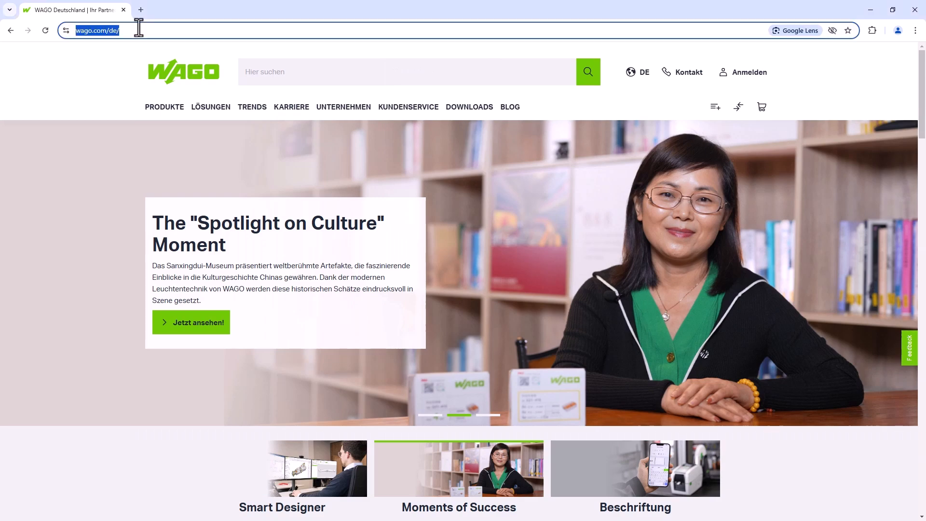
pyautogui.write('192.168.178.1')
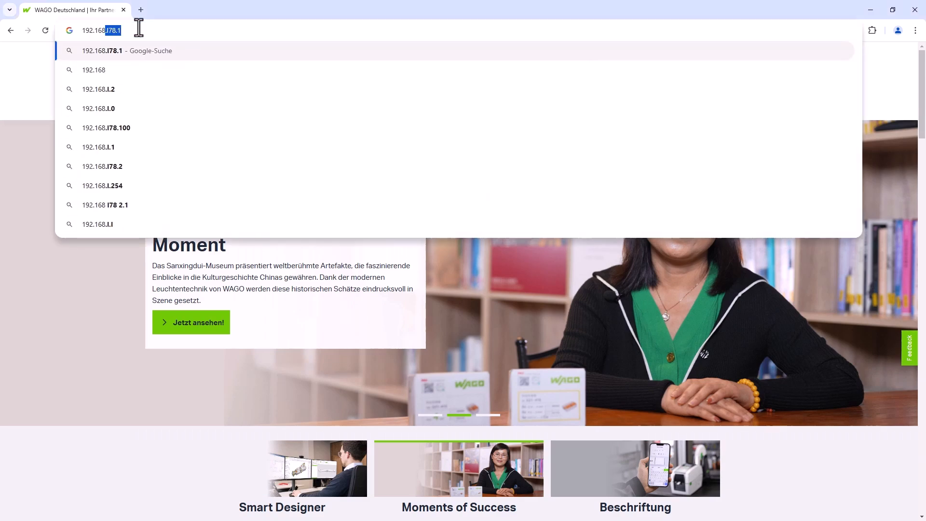
pyautogui.write('192.168.1.200')
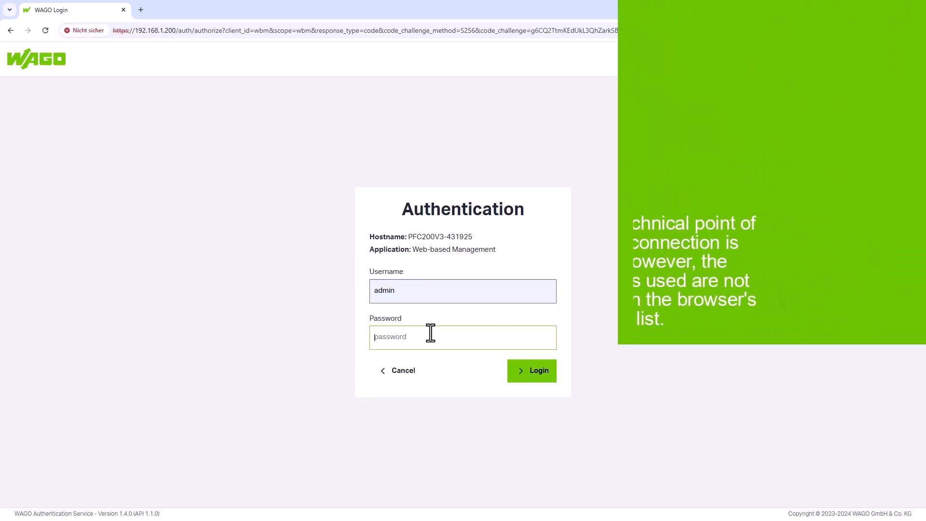
pyautogui.click(531, 370)
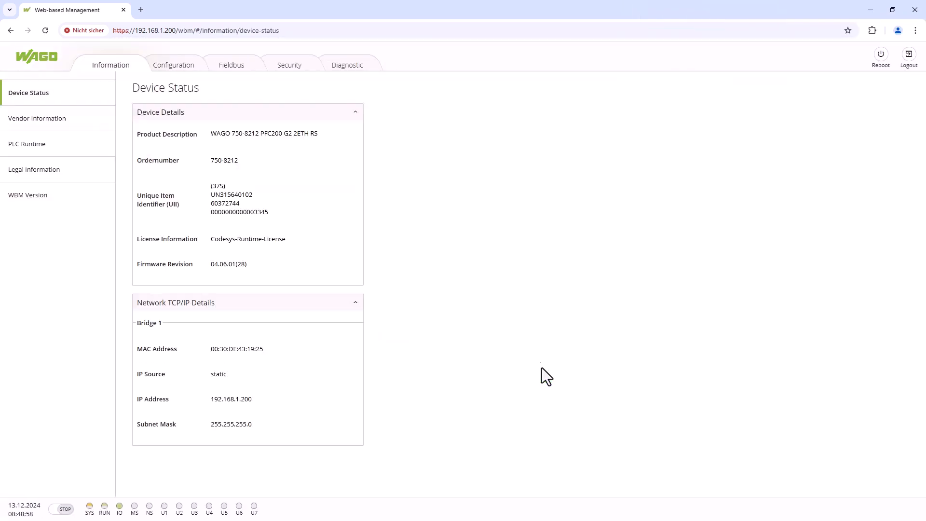
# Step: Reach Configuration > Networking > TCP/IP Configuration showing static address 192.168.1.200
pyautogui.click(172, 64)
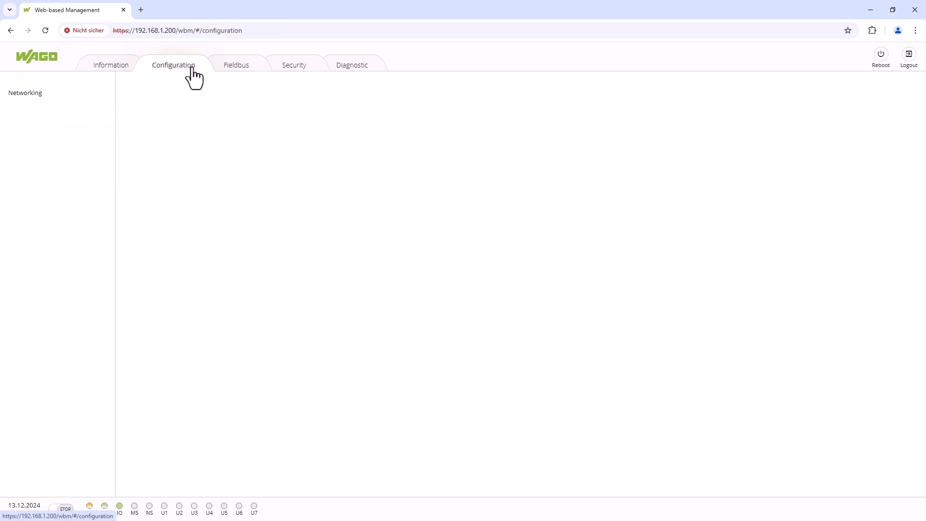
pyautogui.click(173, 65)
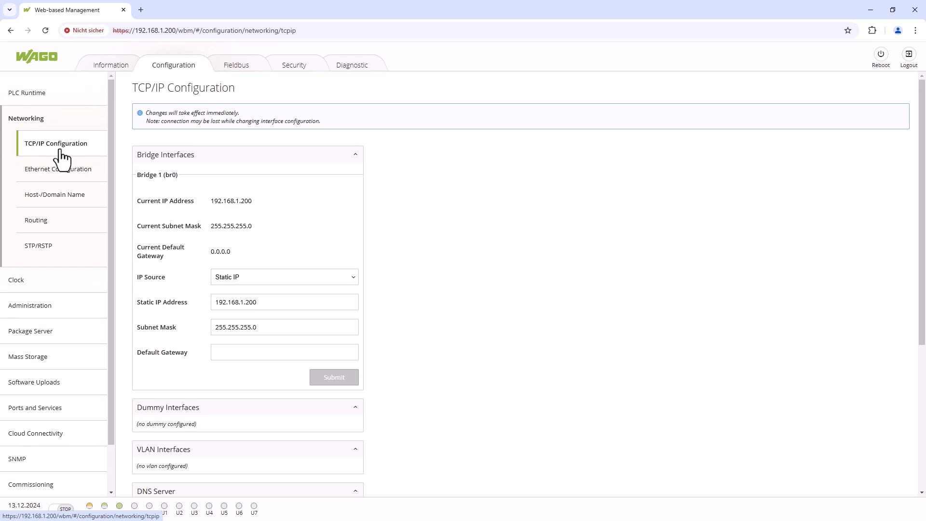
pyautogui.click(284, 276)
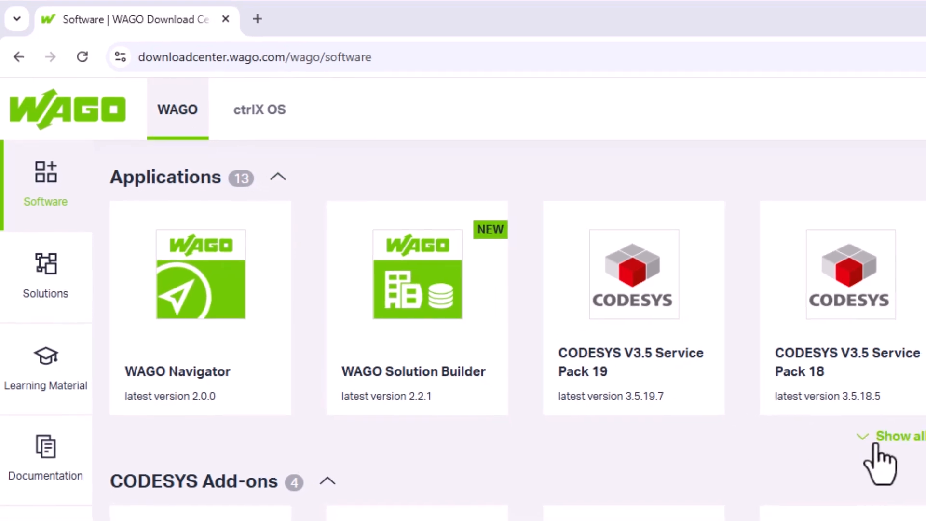
# Step: Expand the full list of 13 applications to locate WAGO Ethernet Settings
pyautogui.click(902, 436)
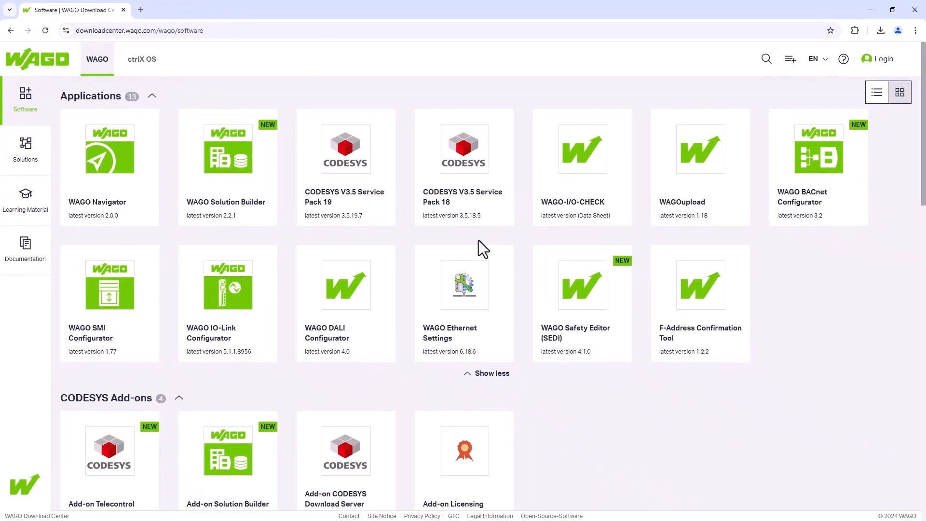
pyautogui.moveTo(483, 248)
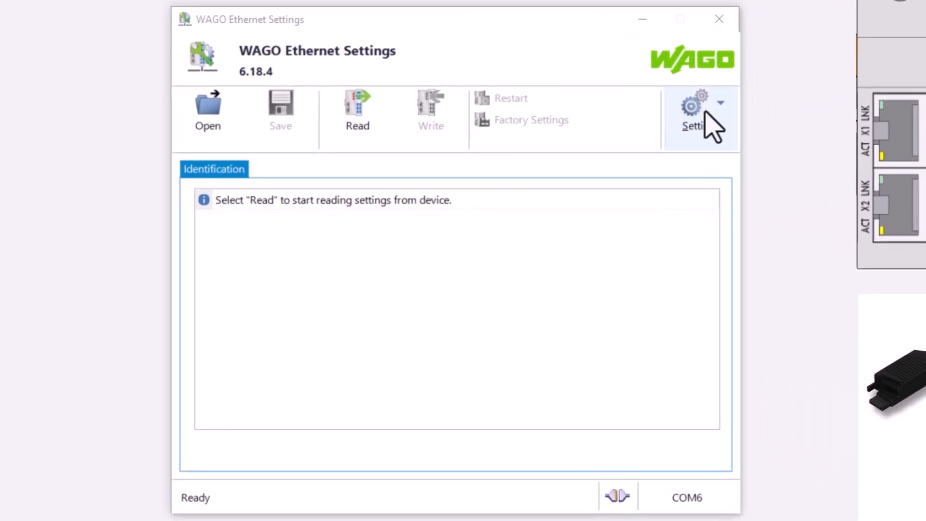
# Step: Connect to the controller over the serial COM6 WAGO USB Service Cable port
pyautogui.click(702, 112)
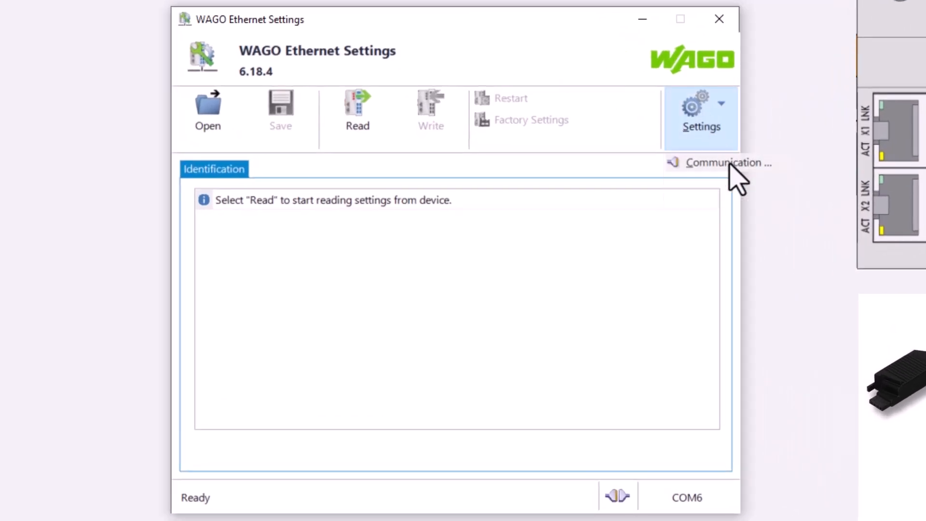
pyautogui.click(727, 162)
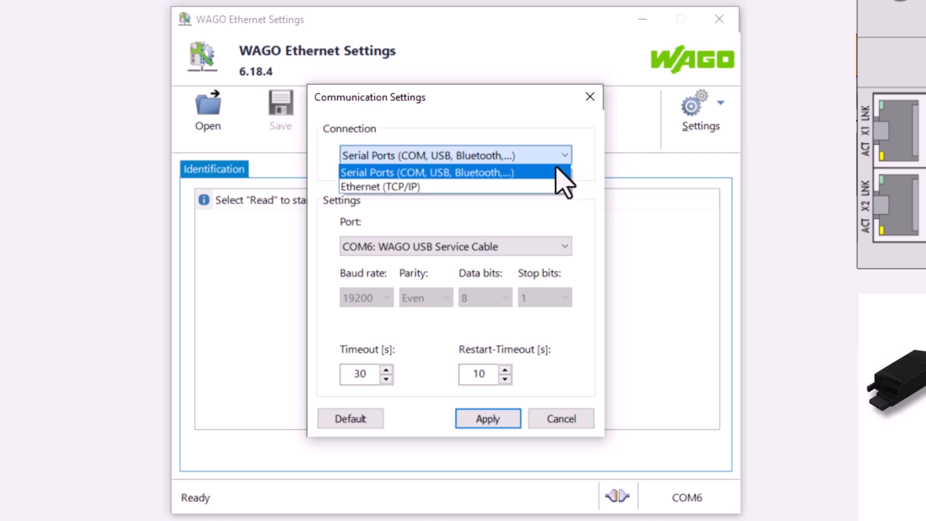
pyautogui.click(454, 246)
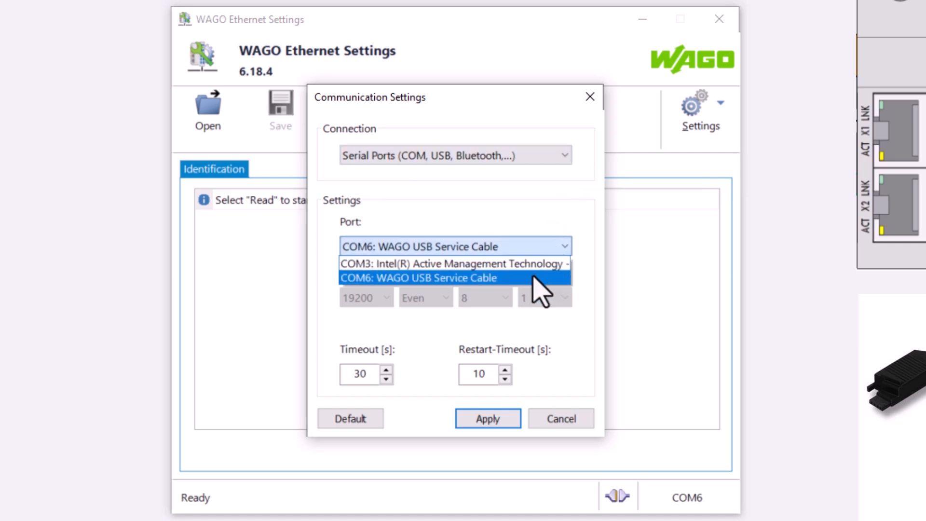
pyautogui.click(487, 418)
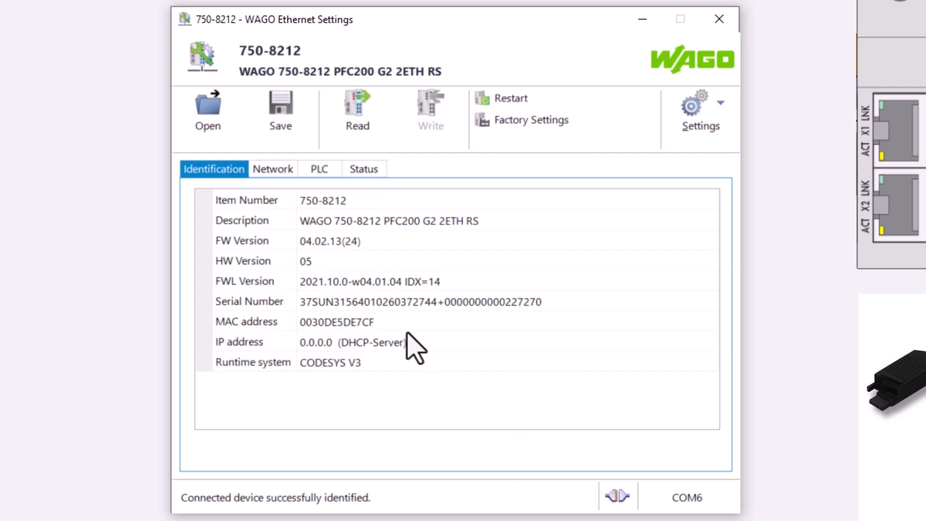
# Step: Set Network address source to Static Configuration, 192.168.1.200 / 255.255.255.0, and write it to the device
pyautogui.click(272, 169)
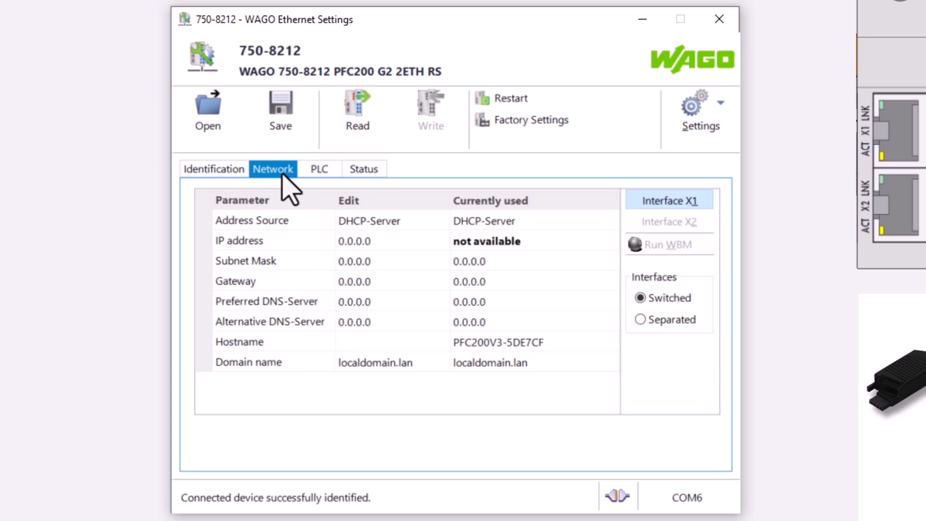
pyautogui.moveTo(440, 241)
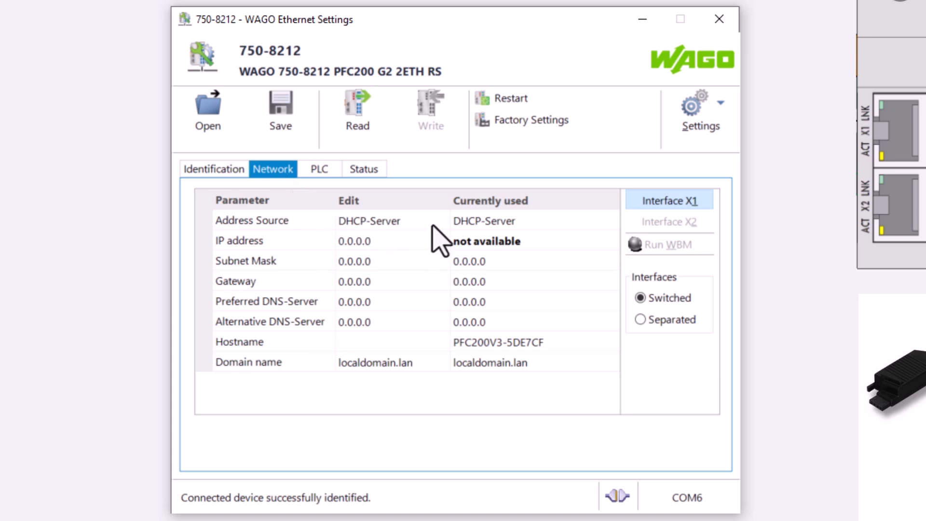
pyautogui.click(392, 220)
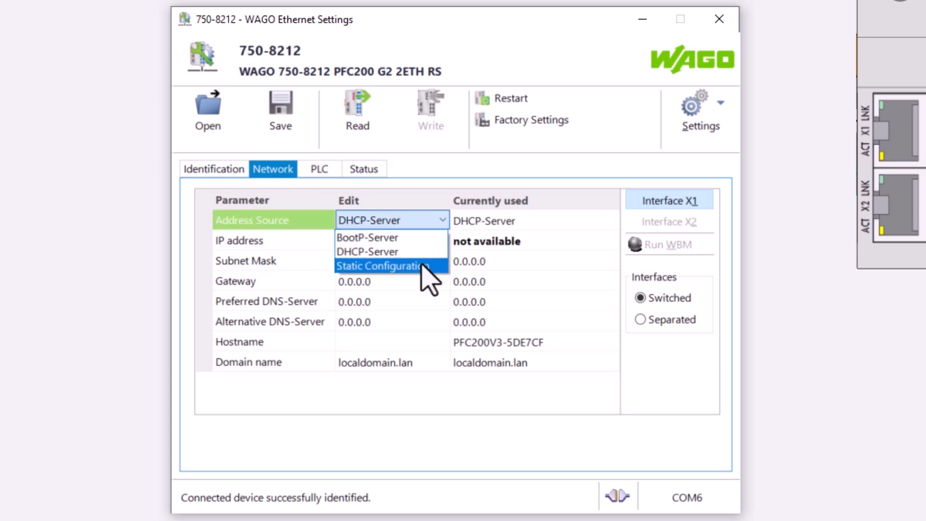
pyautogui.click(382, 265)
pyautogui.write('192.168.1.200')
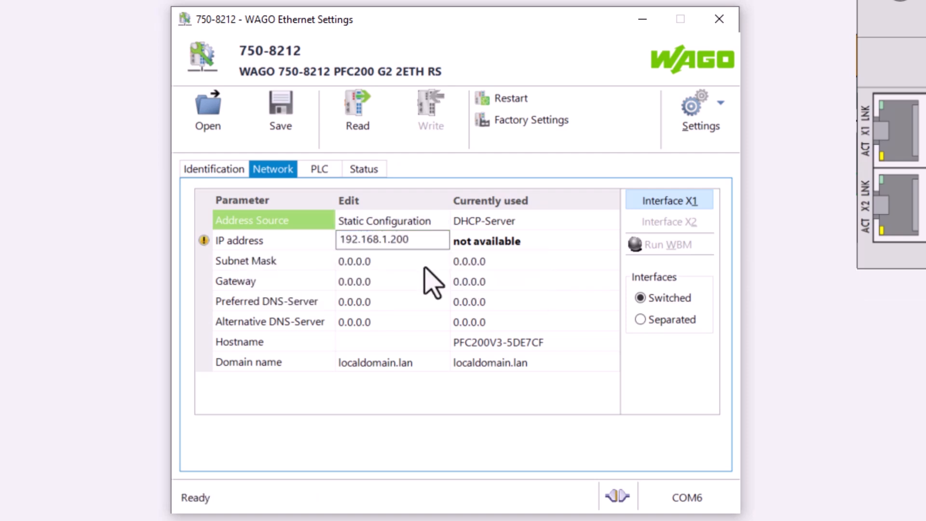
pyautogui.write('255.255.255.0')
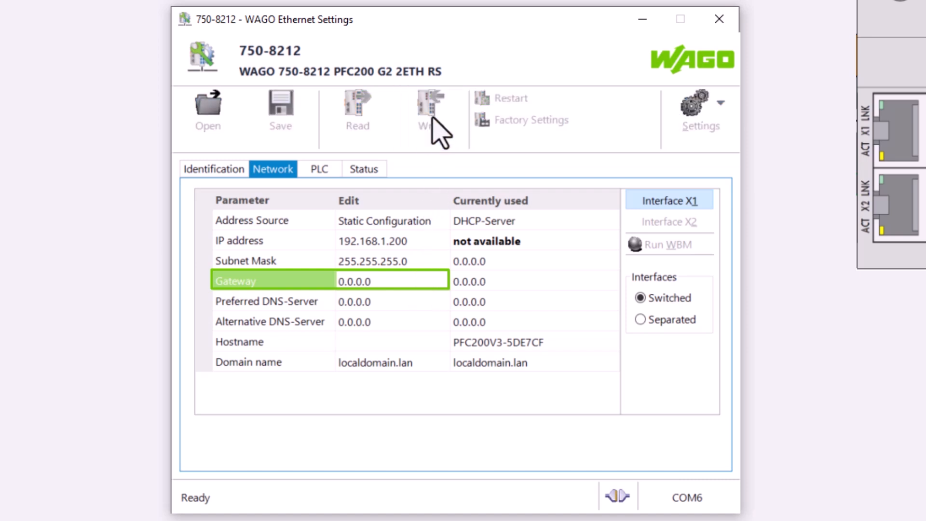
pyautogui.click(431, 111)
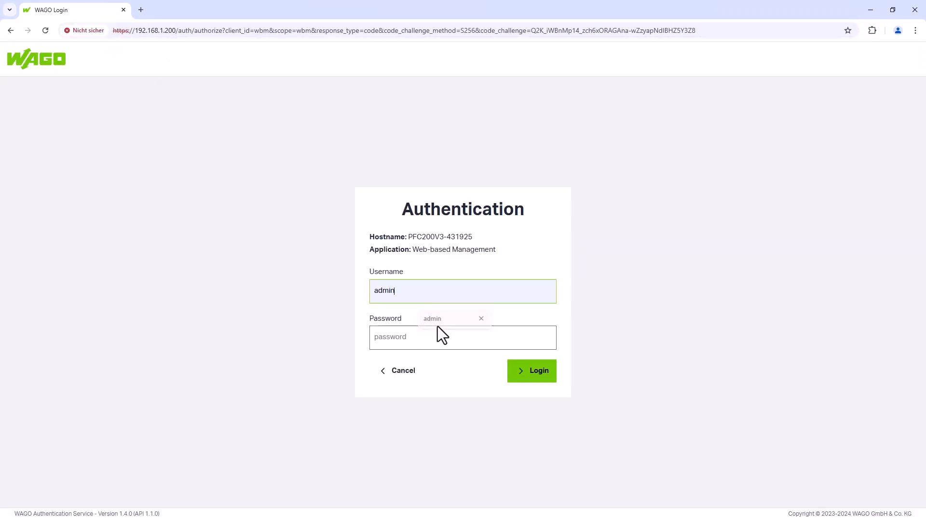
# Step: Fill in the saved admin credentials on the controller's login at 192.168.1.200
pyautogui.click(531, 371)
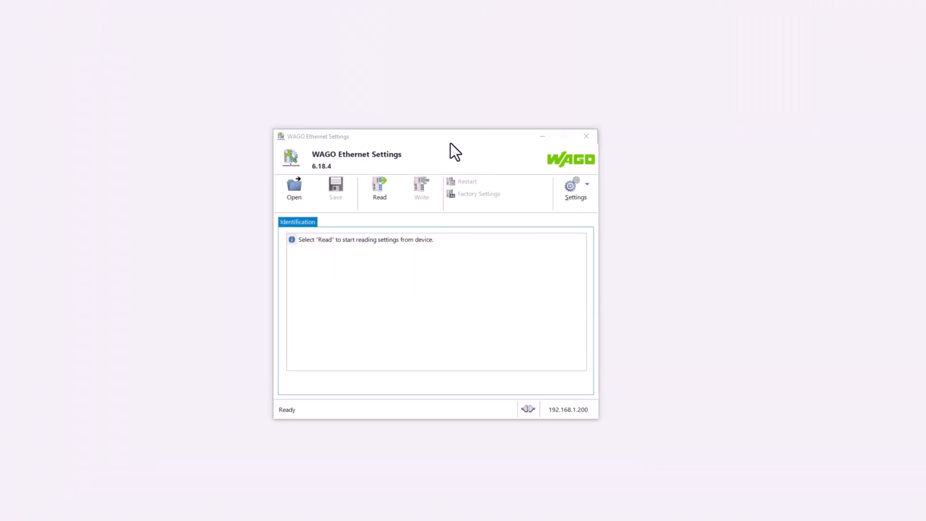
# Step: Connect WAGO Ethernet Settings to the controller at 192.168.42.42 via the Communication settings
pyautogui.click(575, 189)
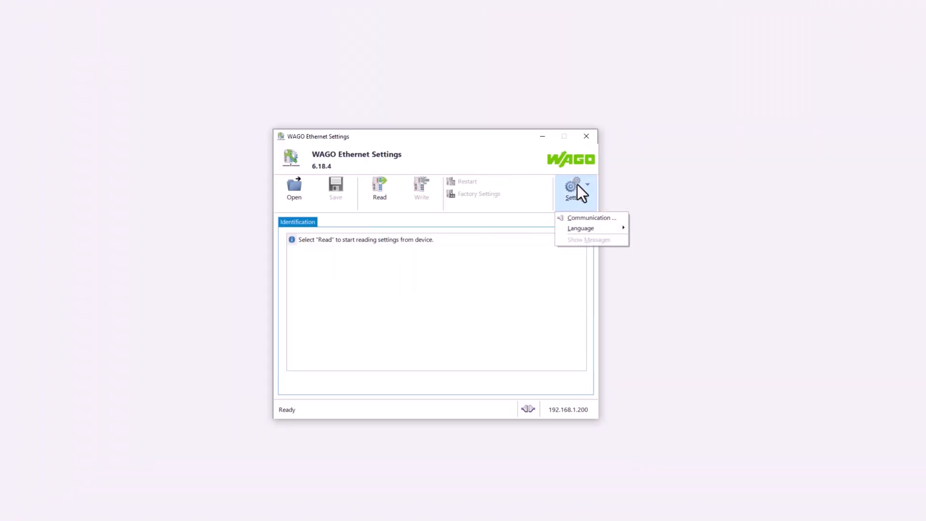
pyautogui.click(591, 217)
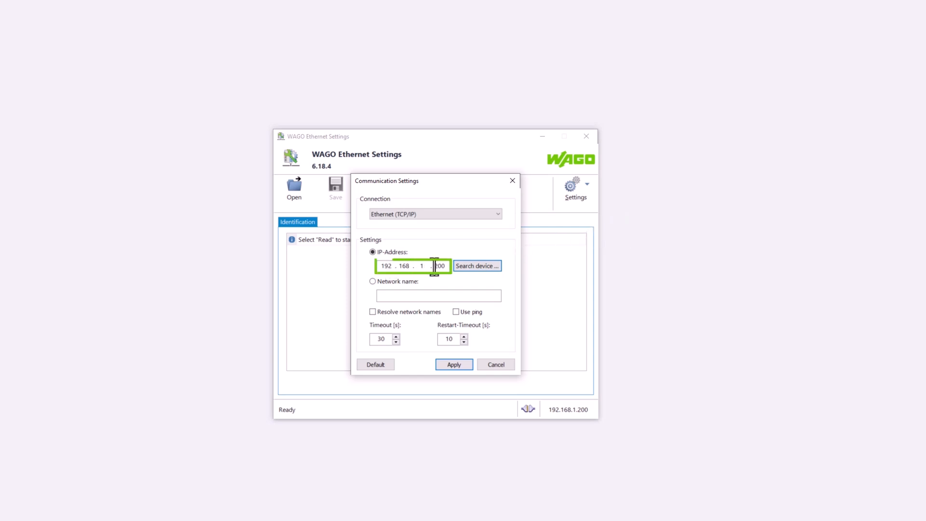
pyautogui.write('42')
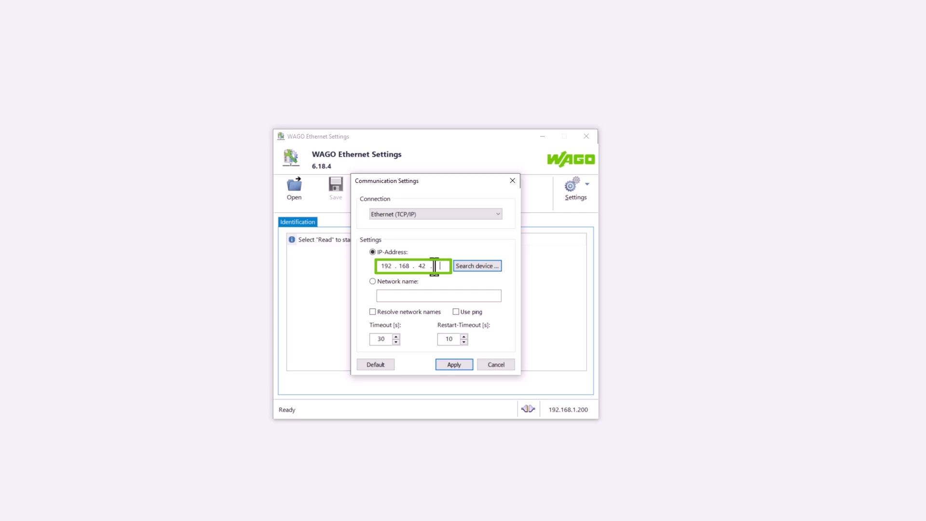
pyautogui.write('42')
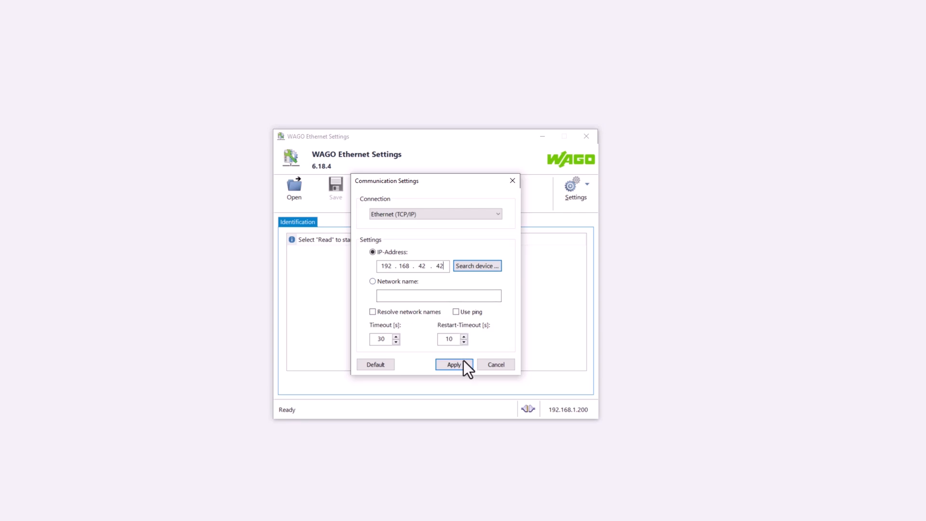
pyautogui.click(453, 364)
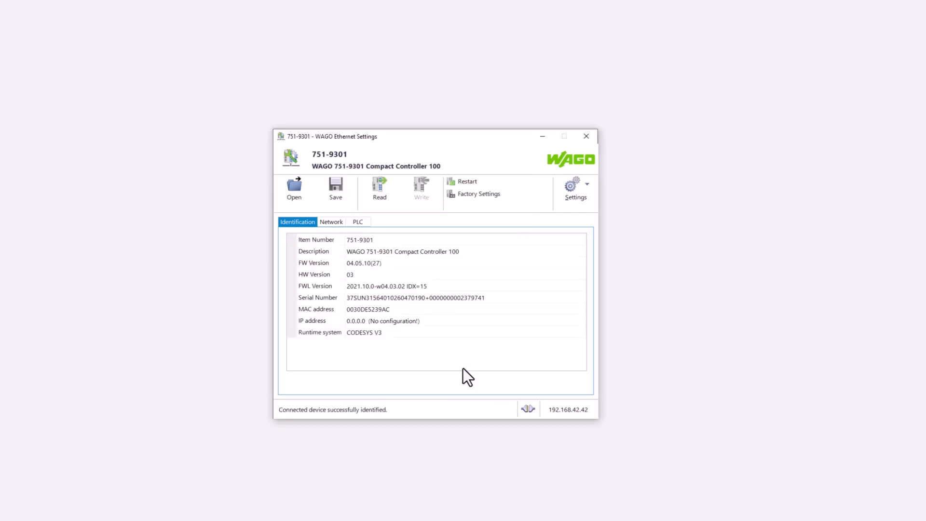
# Step: View the 751-9301 controller's Network settings, which show no IP configured
pyautogui.click(331, 222)
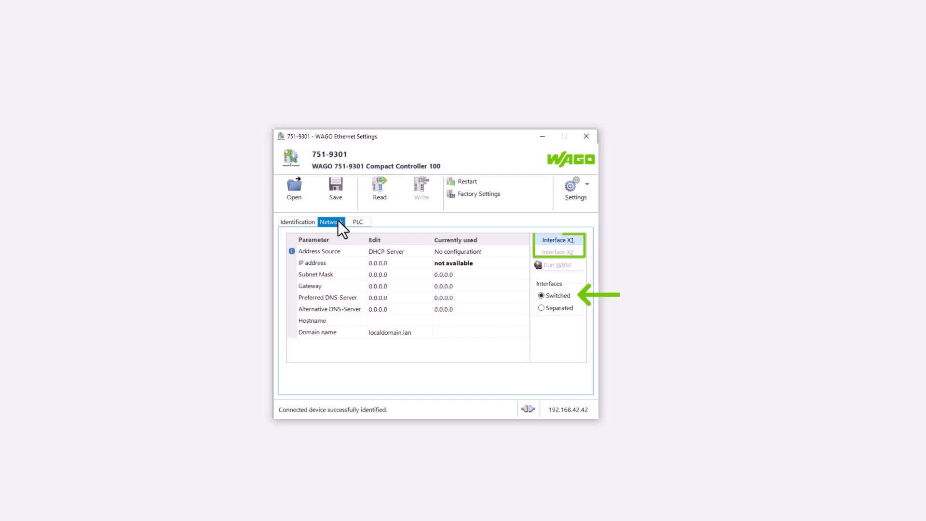
pyautogui.click(398, 251)
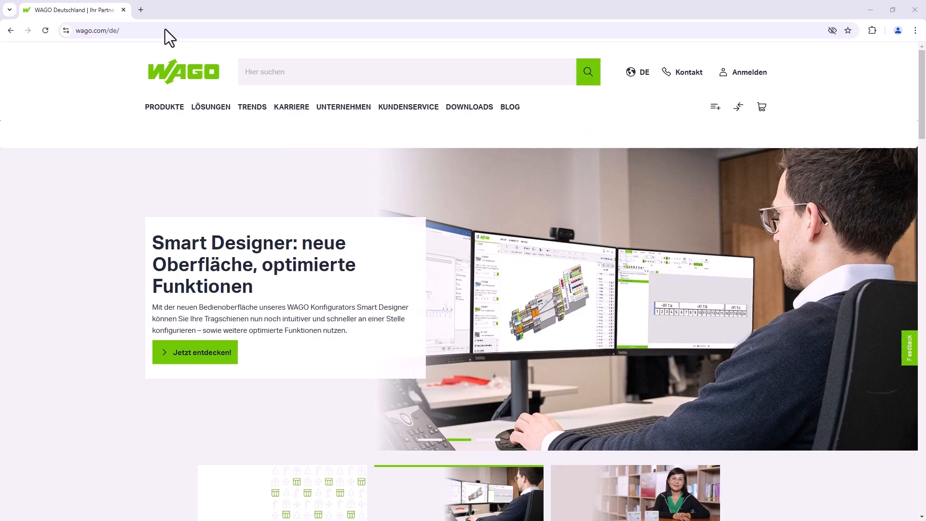
# Step: Browse to 192.168.42.42, pass the certificate warning and log in to WBM
pyautogui.click(118, 30)
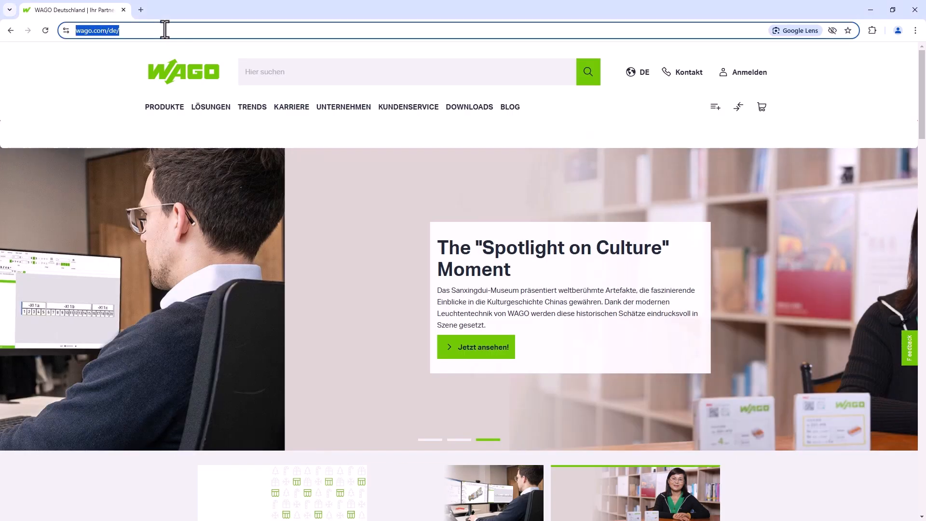
pyautogui.write('192.168.1.200')
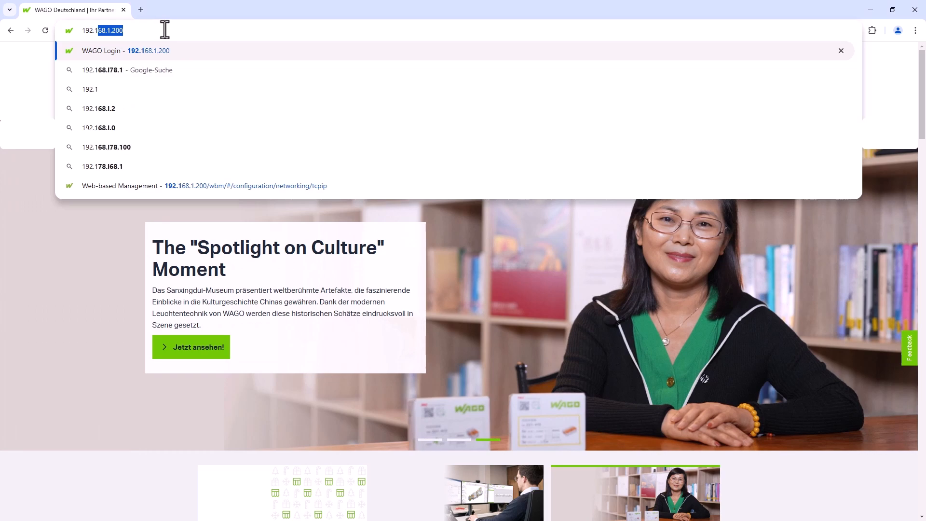
pyautogui.write('192.168.42.42')
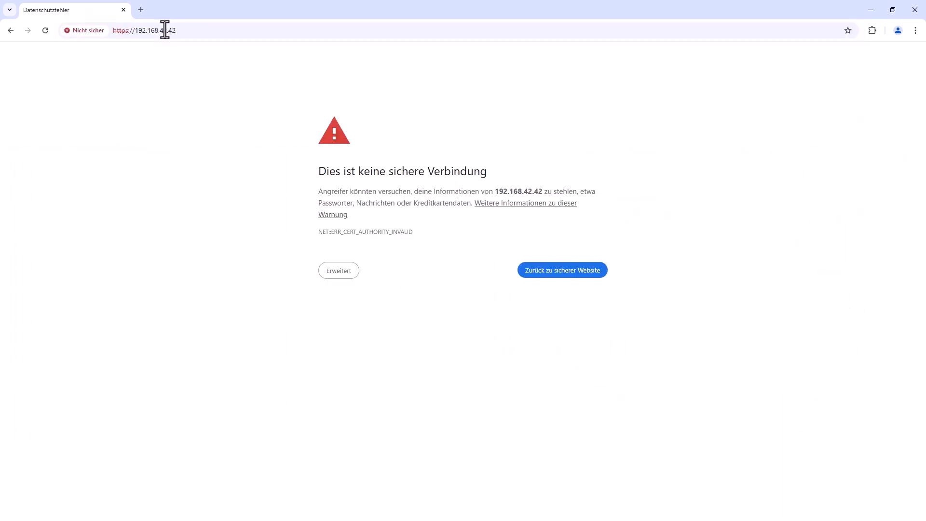
pyautogui.click(561, 270)
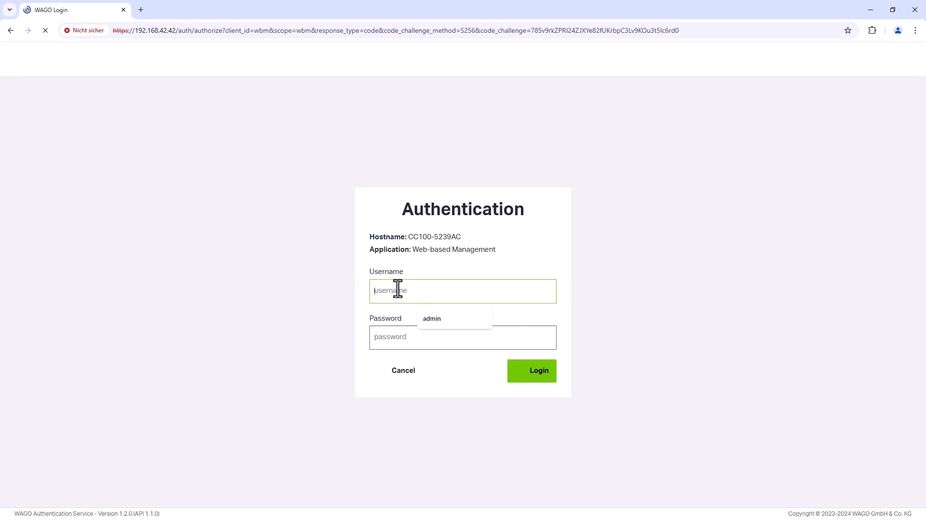
pyautogui.click(530, 371)
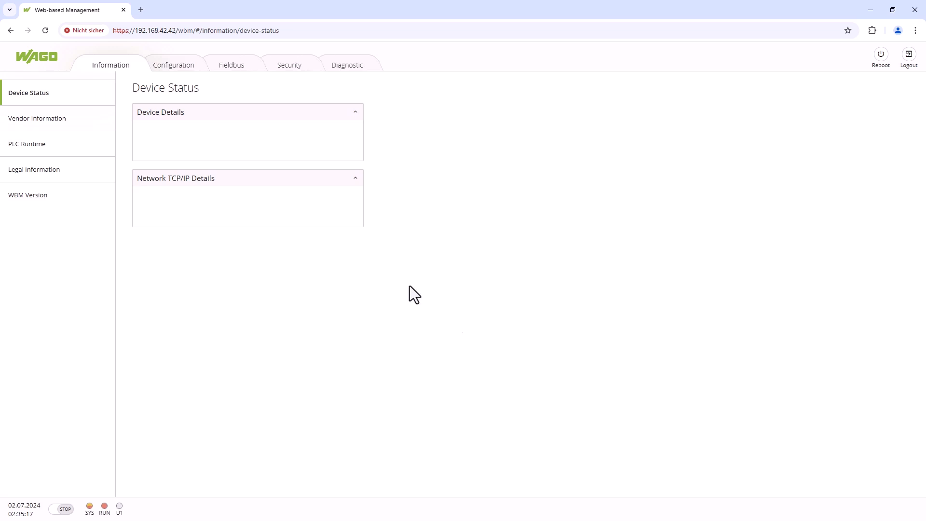
# Step: In TCP/IP Configuration submit static IP 192.168.1.100 with subnet mask 255.255.255.0
pyautogui.click(173, 65)
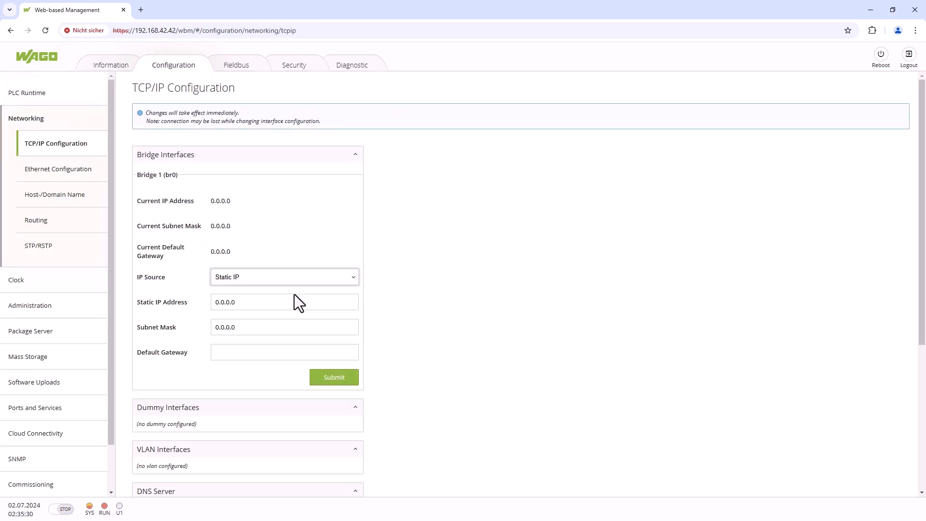
pyautogui.write('192.168')
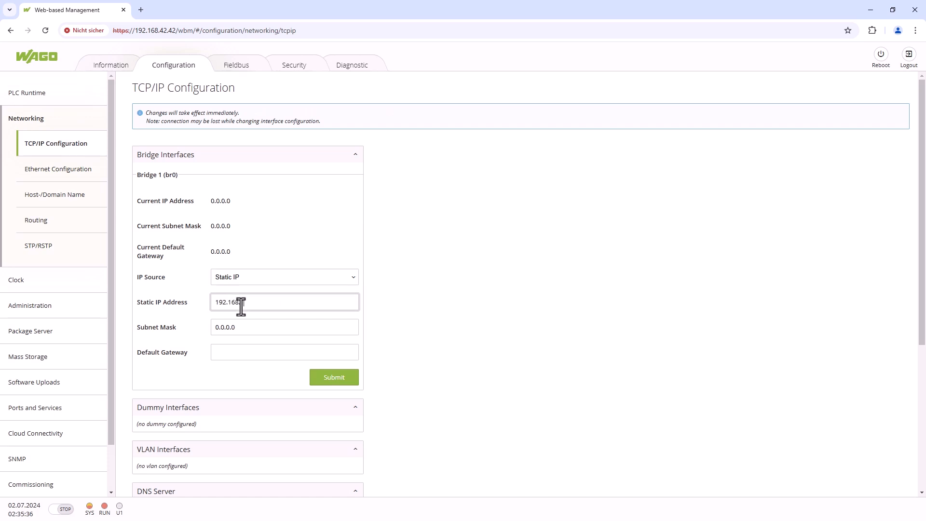
pyautogui.write('255.255.255.0')
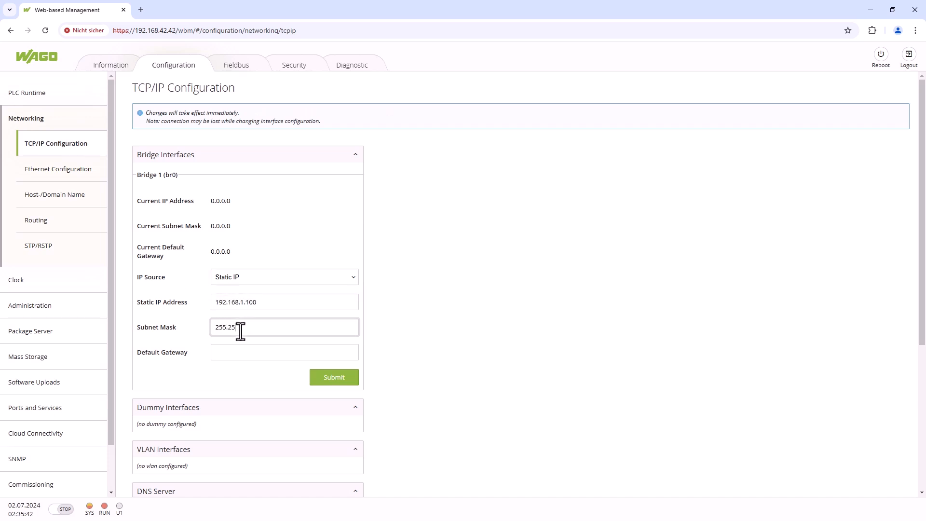
pyautogui.click(333, 377)
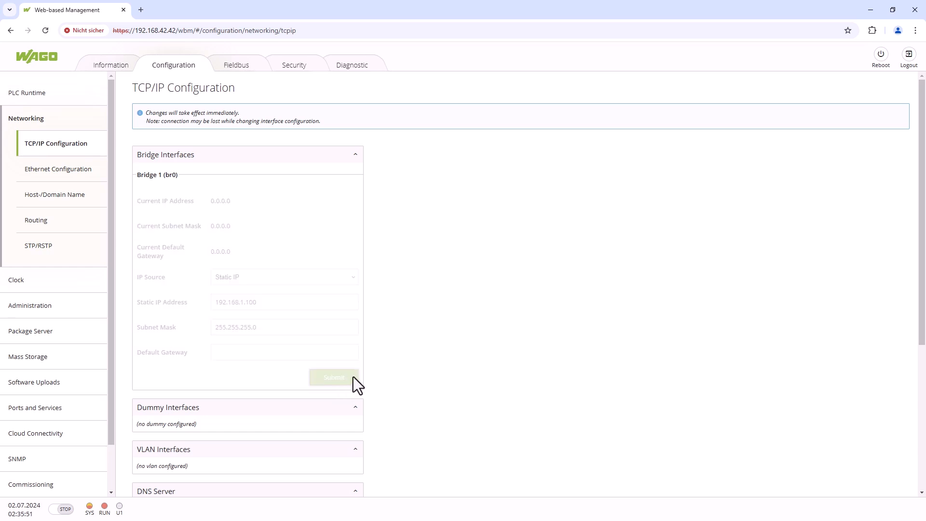
pyautogui.click(333, 378)
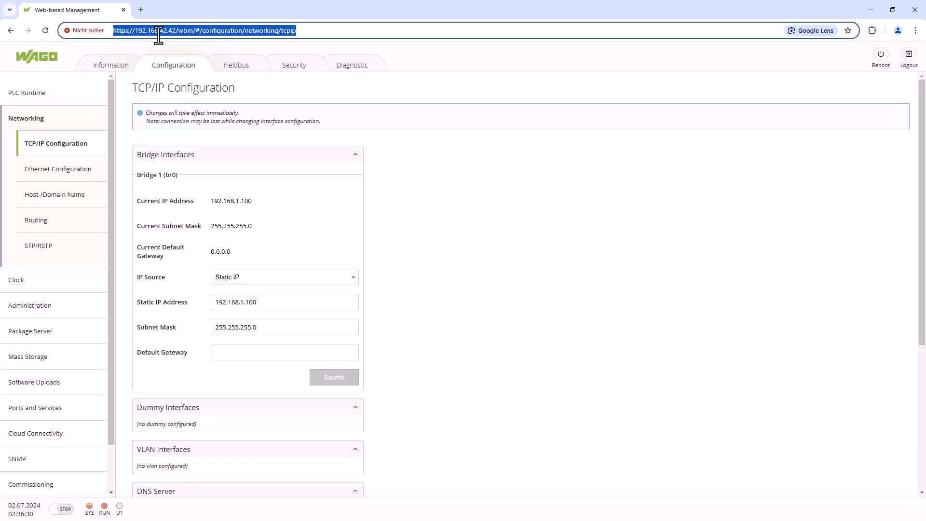
# Step: Reach the controller at its new address 192.168.1.100, pass the warning and log in as admin
pyautogui.write('192.168.1.100')
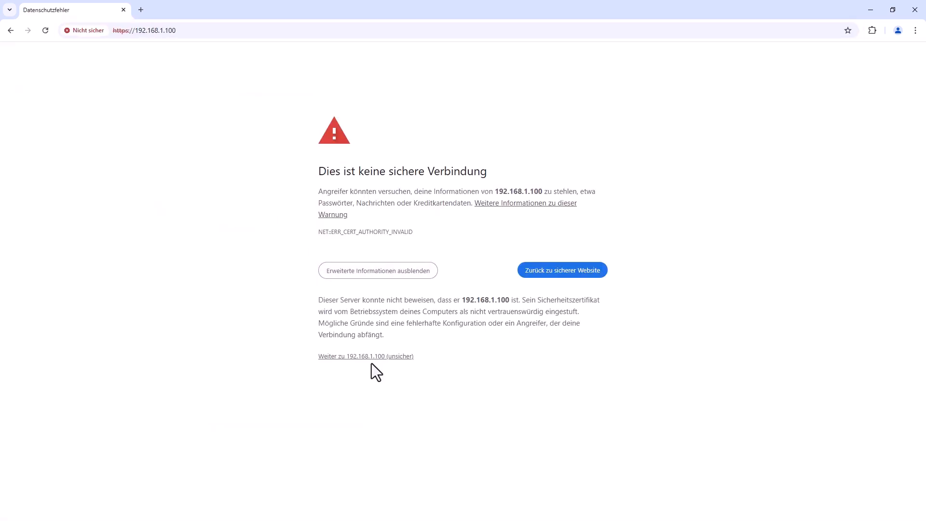
pyautogui.click(365, 356)
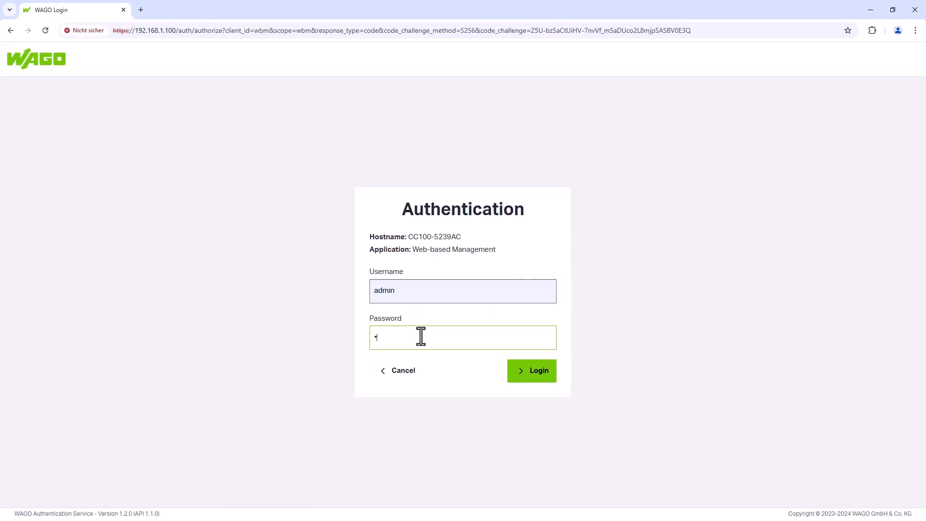
pyautogui.click(530, 371)
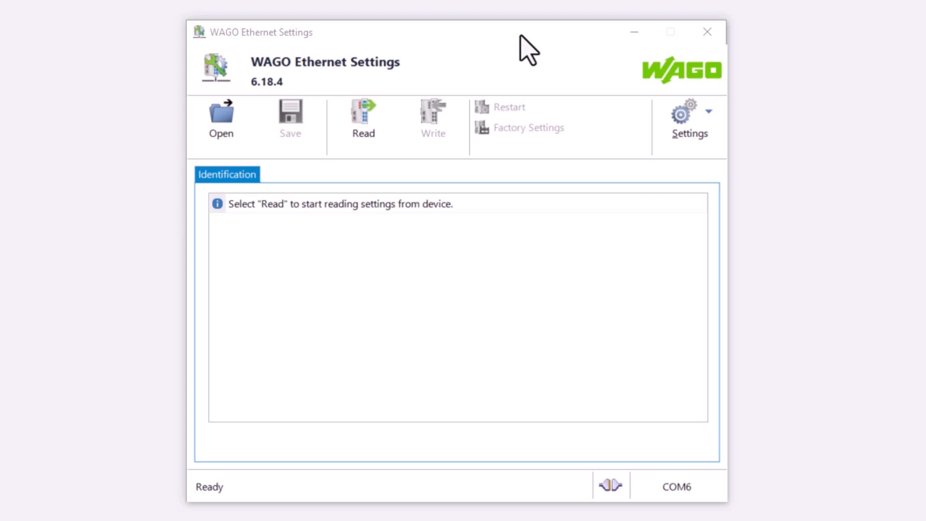
# Step: From Communication settings start a device search over 192.168.1.1–254
pyautogui.click(690, 117)
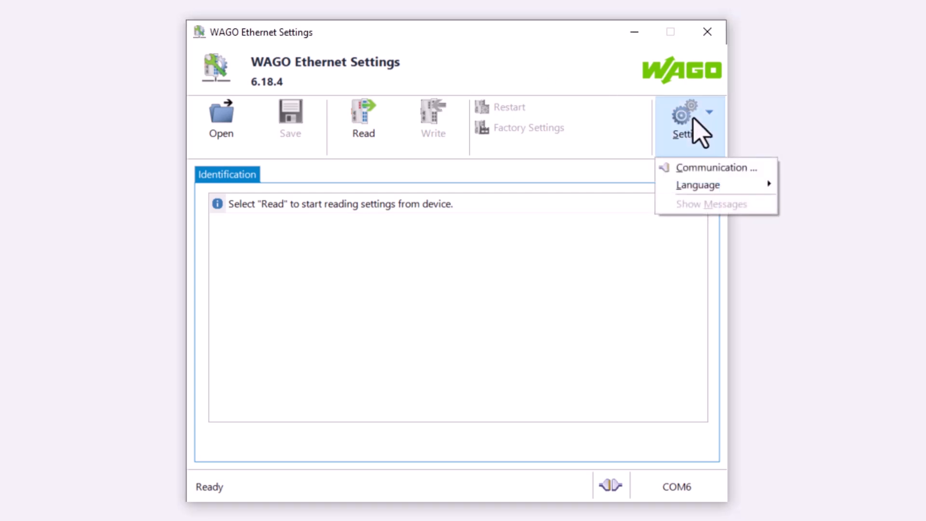
pyautogui.click(729, 178)
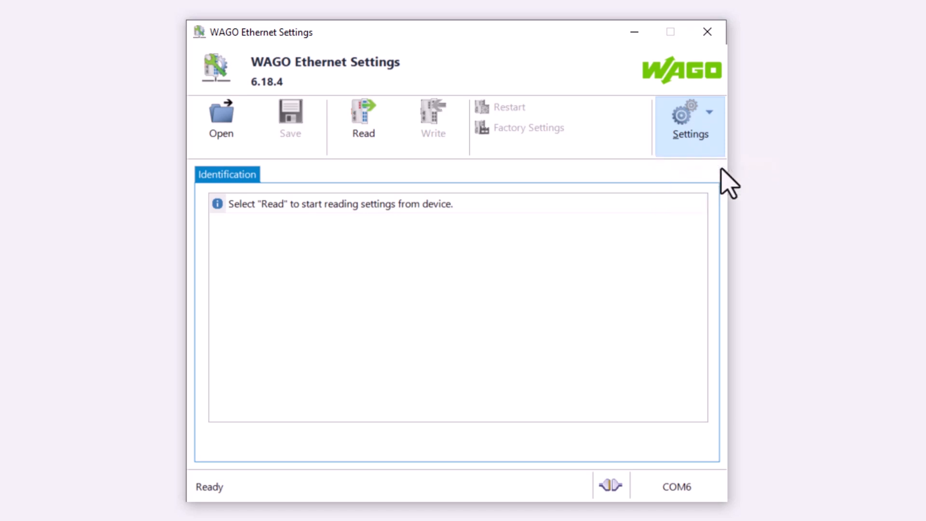
pyautogui.click(690, 118)
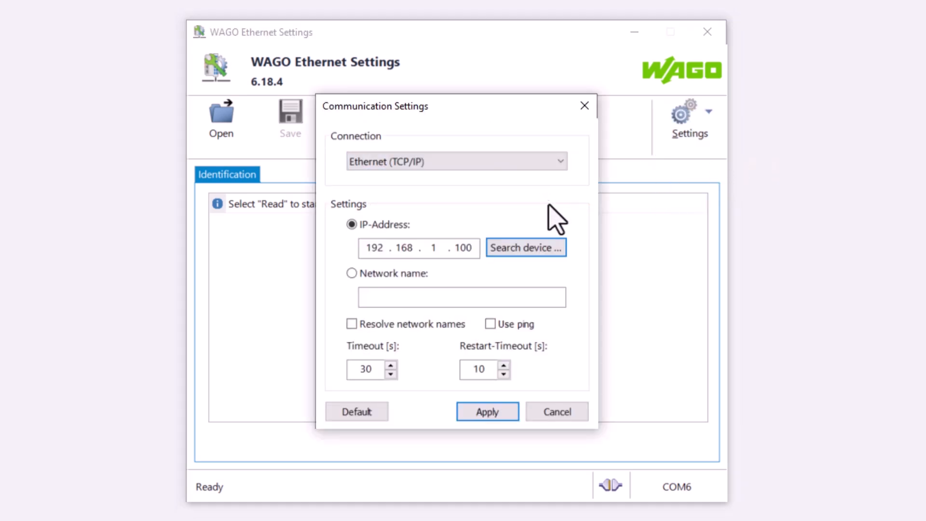
pyautogui.click(525, 248)
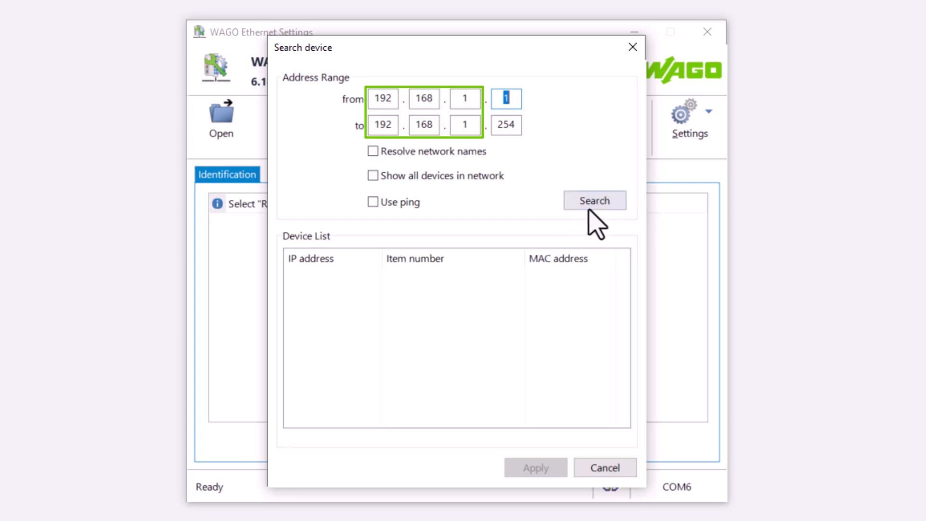
# Step: Scan 192.168.1.1–254 and select the 750-8212 controller found at 192.168.1.200
pyautogui.click(594, 200)
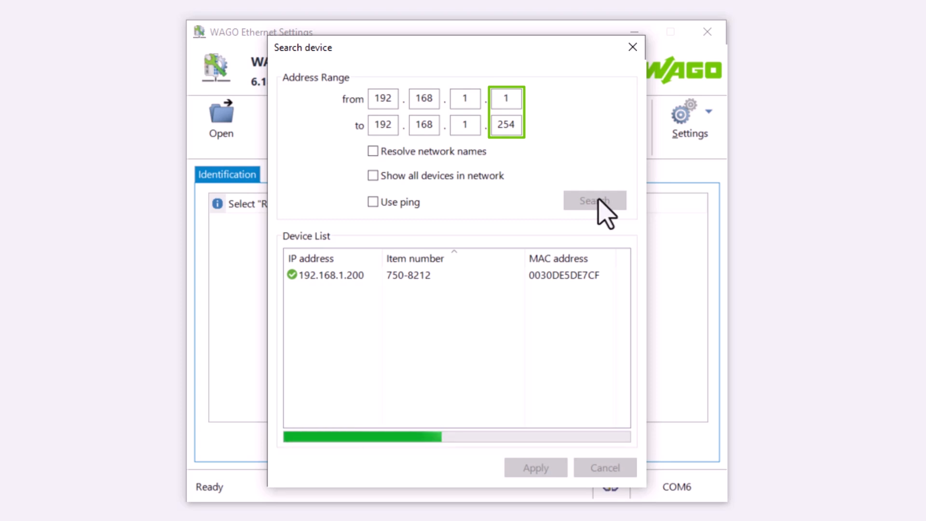
pyautogui.click(594, 201)
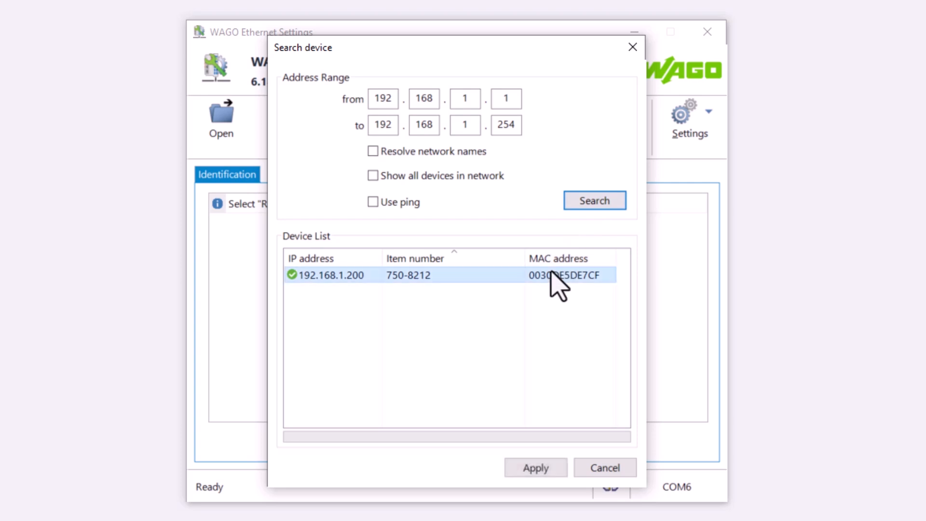
pyautogui.click(535, 467)
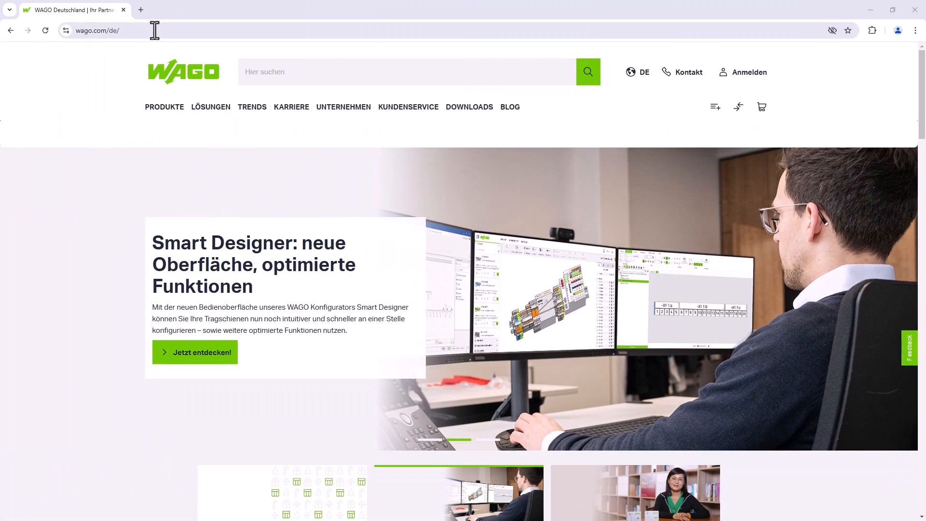
# Step: Navigate to the controller's address and continue past the certificate warning to its management pages
pyautogui.click(97, 30)
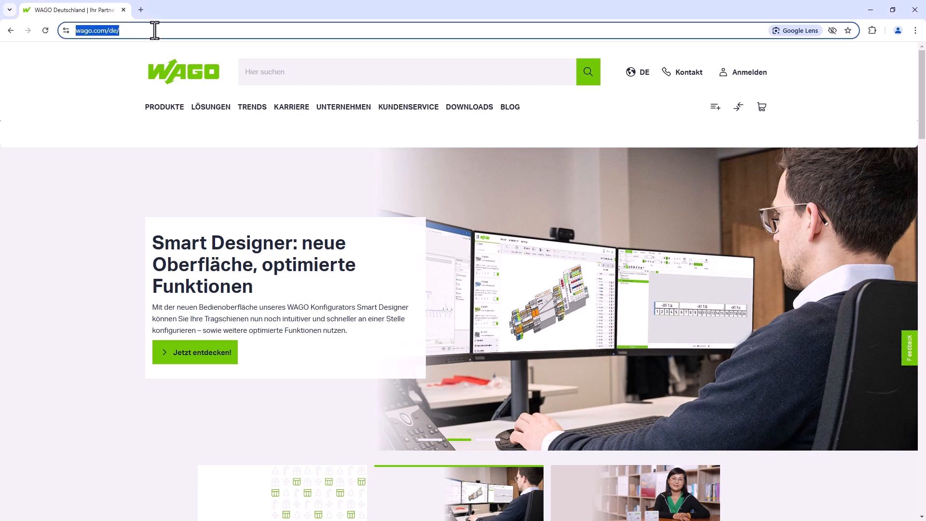
pyautogui.write('192.168.1.200')
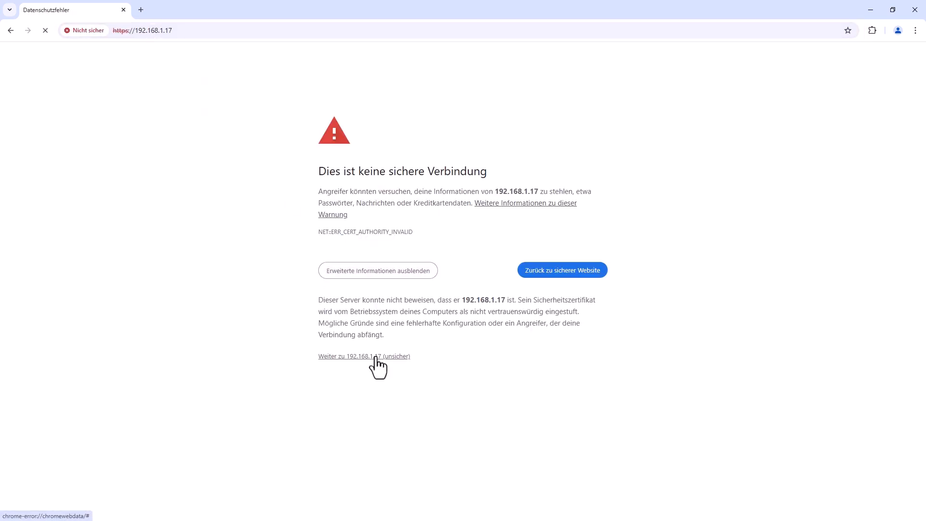
pyautogui.click(364, 356)
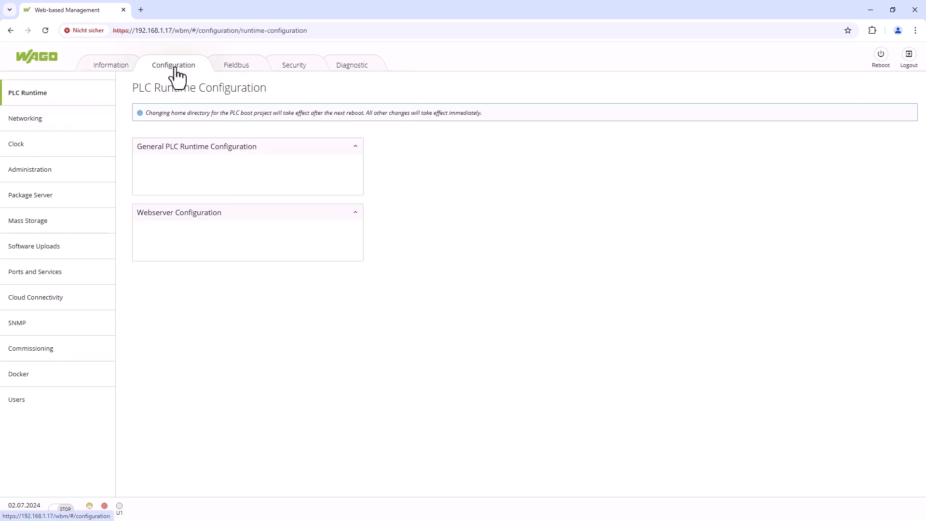
# Step: In Networking > TCP/IP Configuration, submit Static IP 192.168.1.100 with mask 255.255.255.0 for the bridge
pyautogui.click(25, 118)
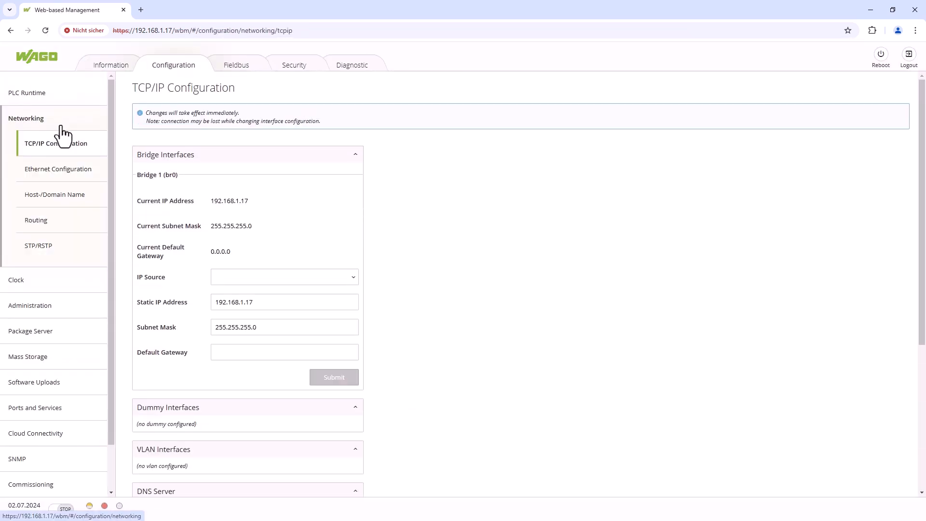
pyautogui.click(284, 302)
pyautogui.write('00')
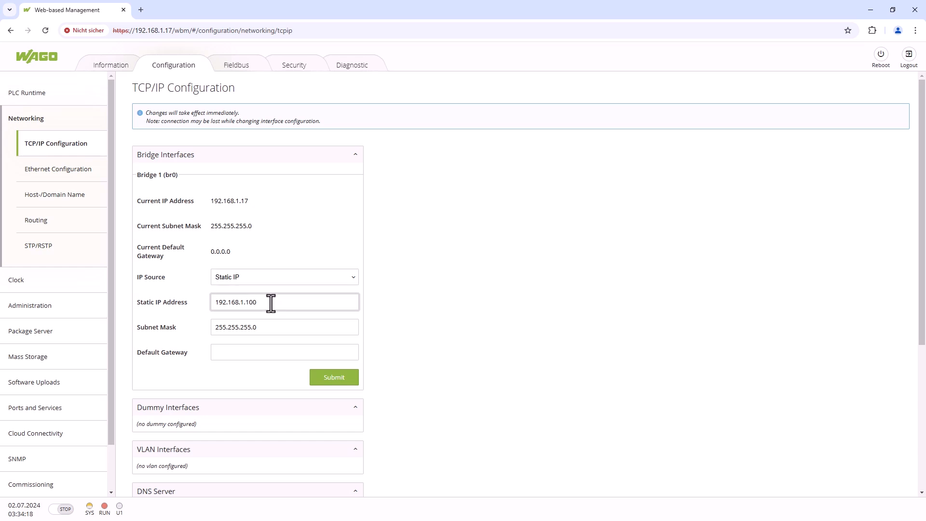
pyautogui.click(334, 377)
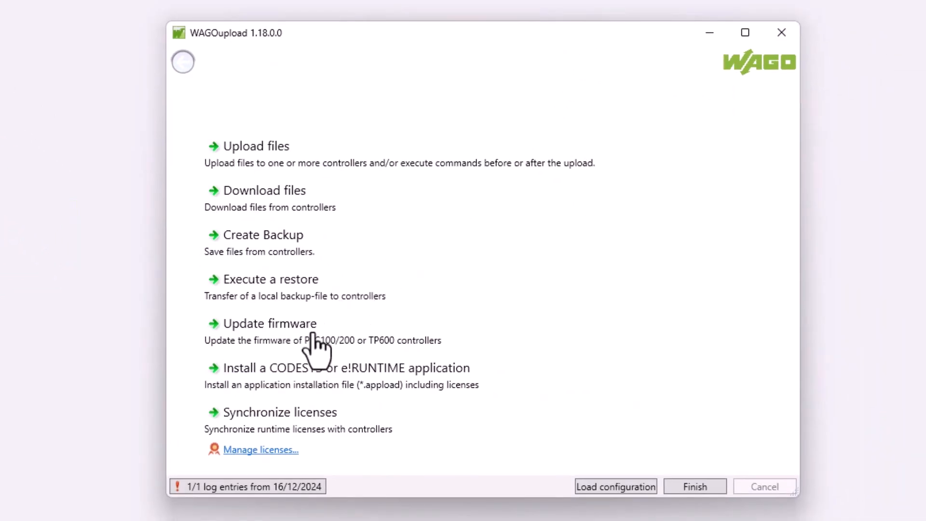
# Step: Start 'Update firmware' and show target controller selection over TCP/IP for 192.168.1.*
pyautogui.click(270, 323)
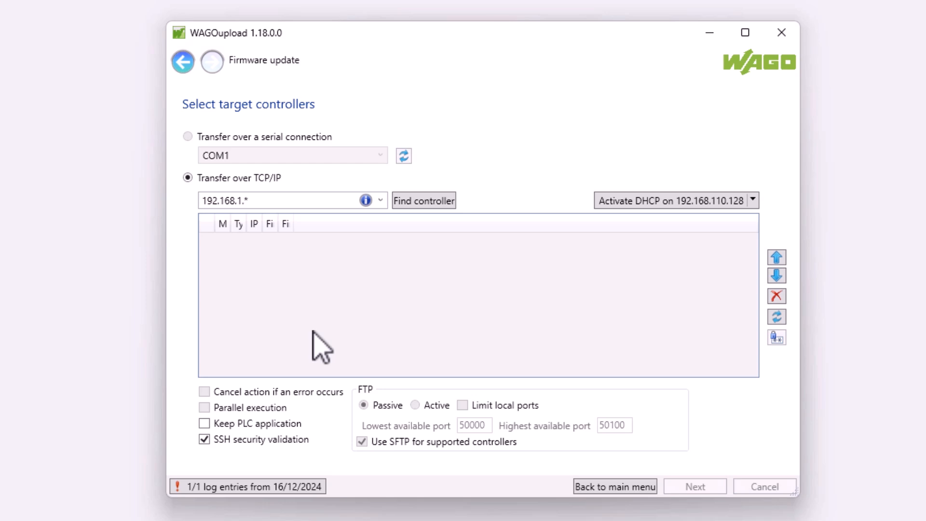
pyautogui.click(188, 178)
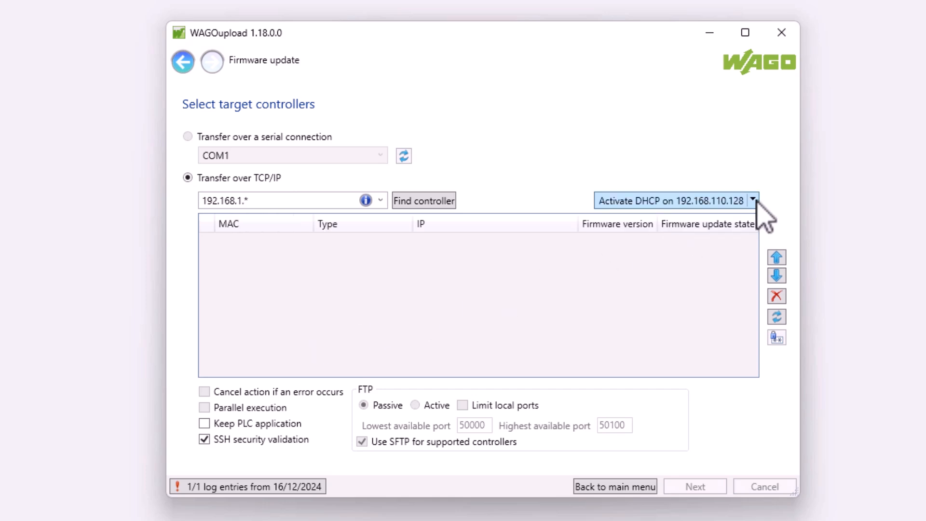
# Step: Activate DHCP on the 192.168.1.10 (usb_xhci) adapter, allow it through Windows Security, and detect the controller
pyautogui.click(753, 201)
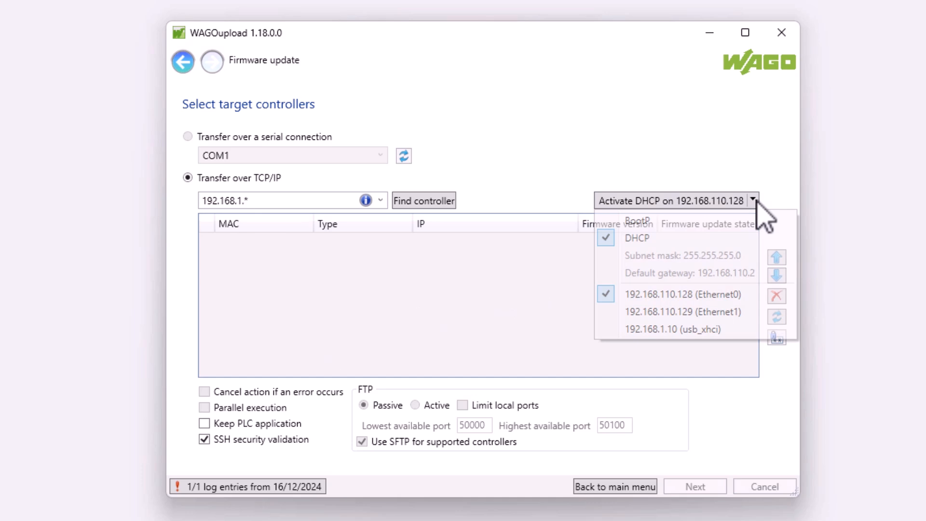
pyautogui.click(673, 329)
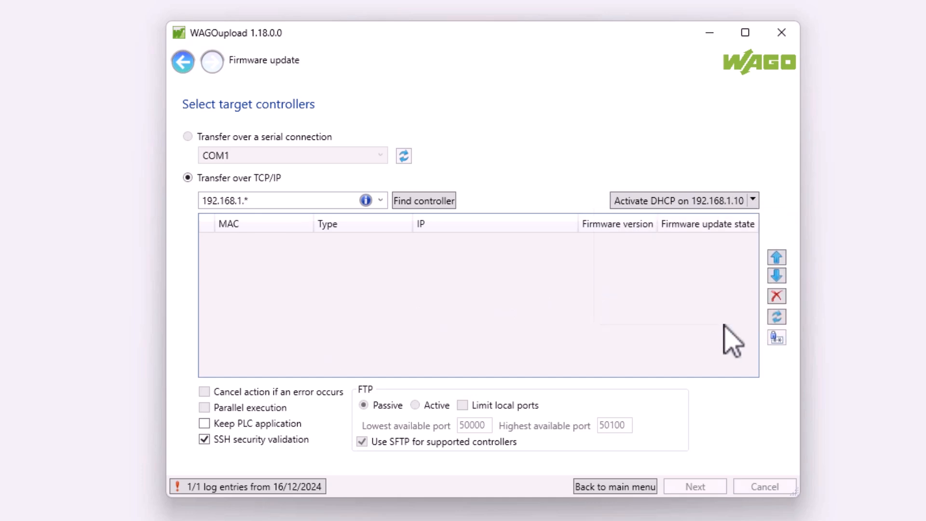
pyautogui.click(753, 201)
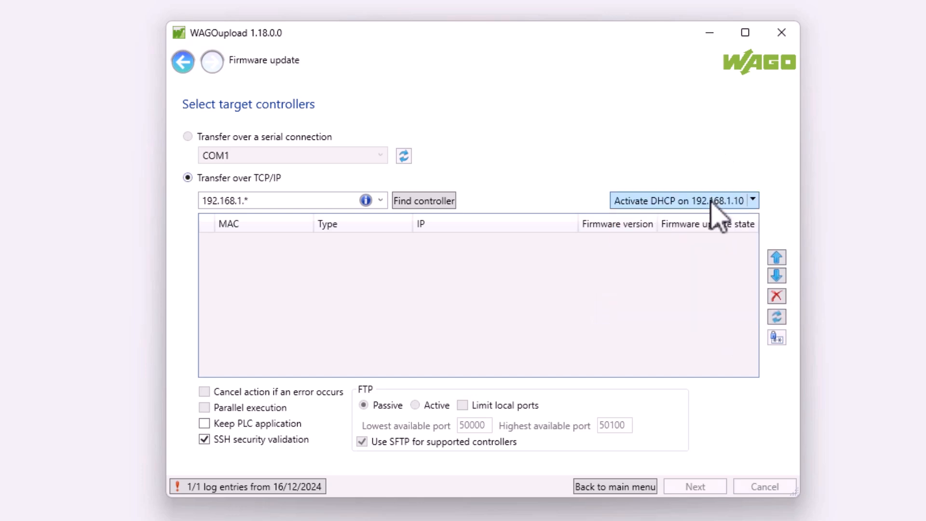
pyautogui.click(679, 201)
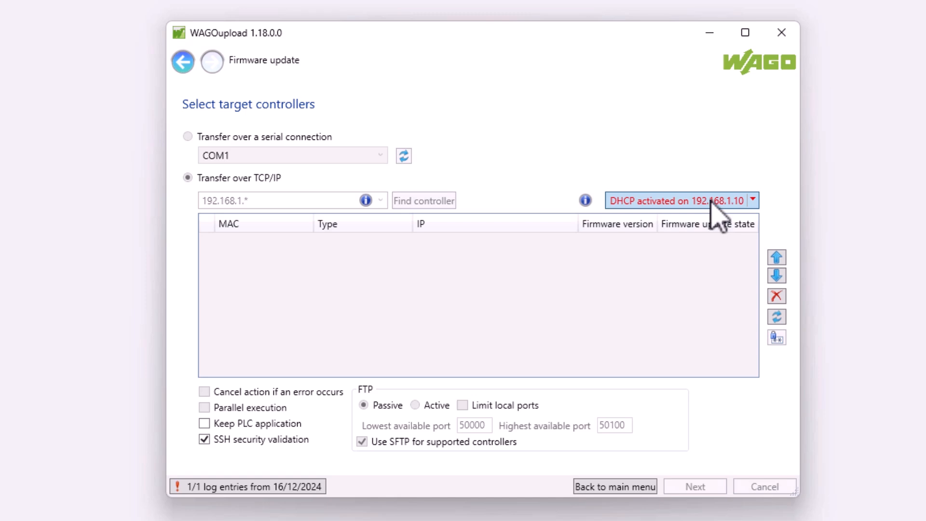
pyautogui.click(423, 201)
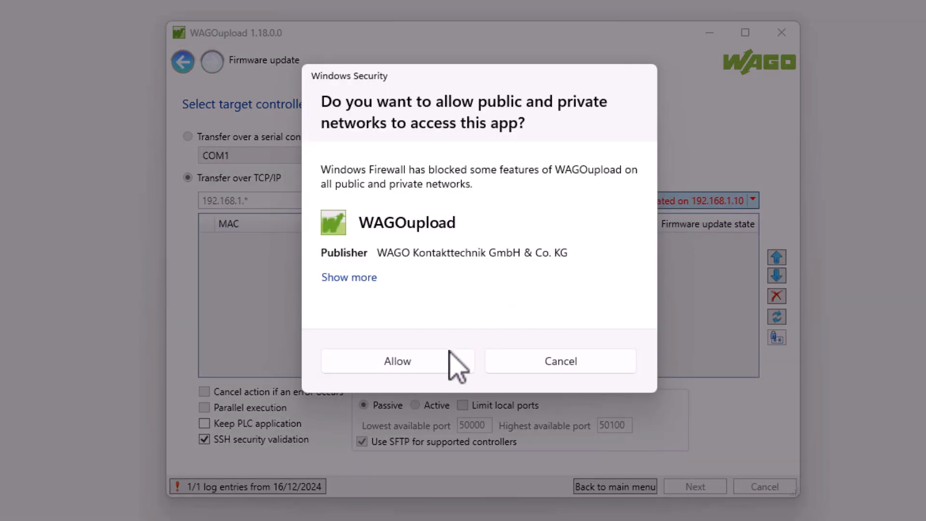
pyautogui.click(396, 361)
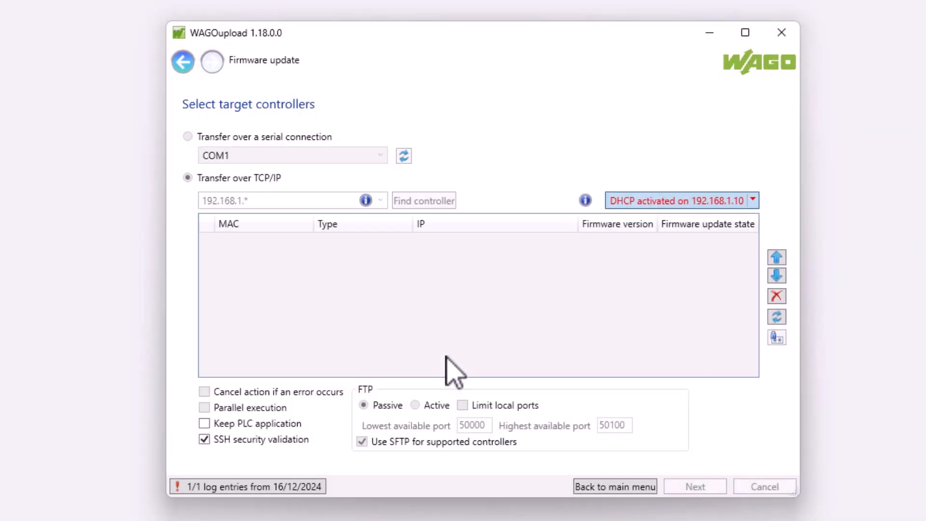
pyautogui.click(422, 201)
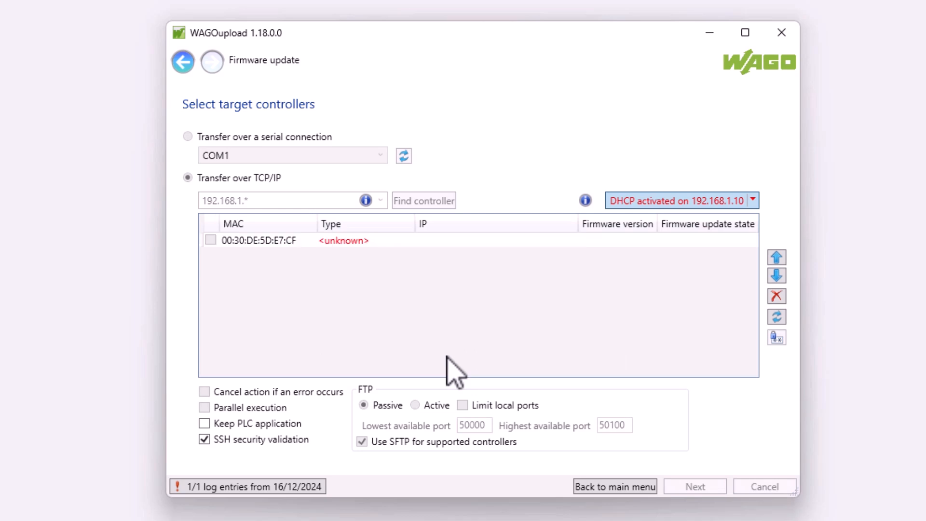
# Step: Assign IP 192.168.1.100 to the detected controller 00:30:DE:5D:E7:CF and confirm it
pyautogui.click(473, 240)
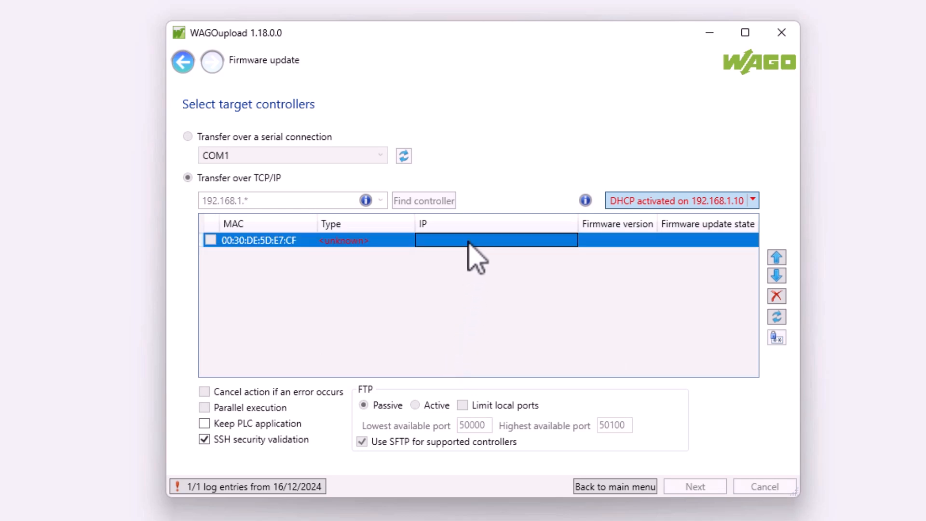
pyautogui.write('192.168.1.100')
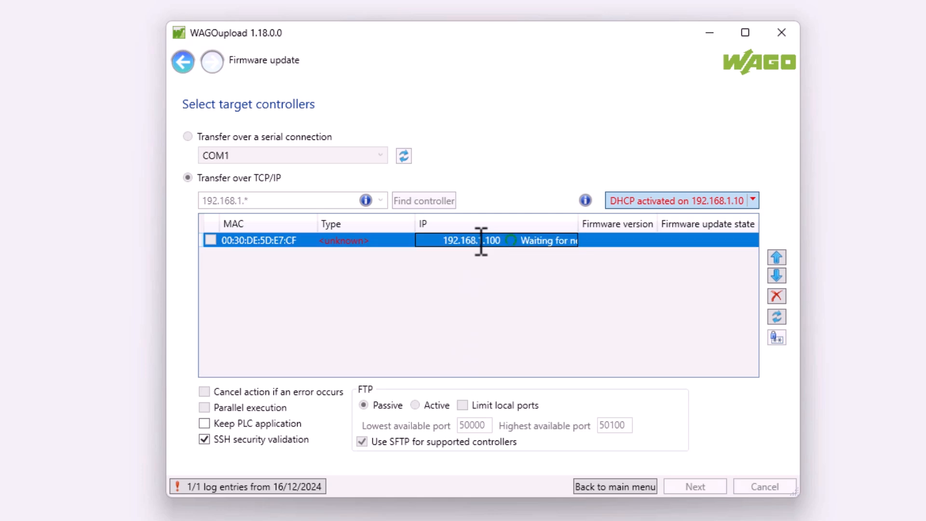
pyautogui.moveTo(484, 275)
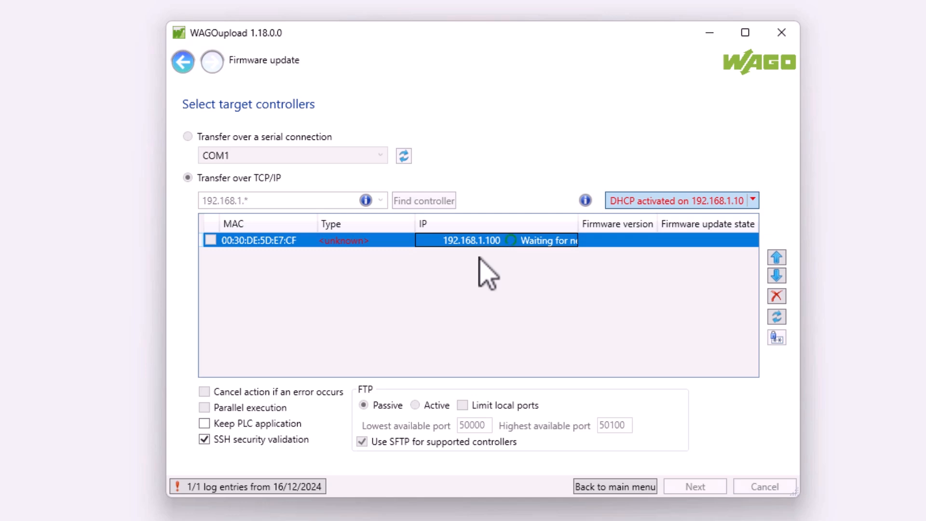
pyautogui.click(423, 201)
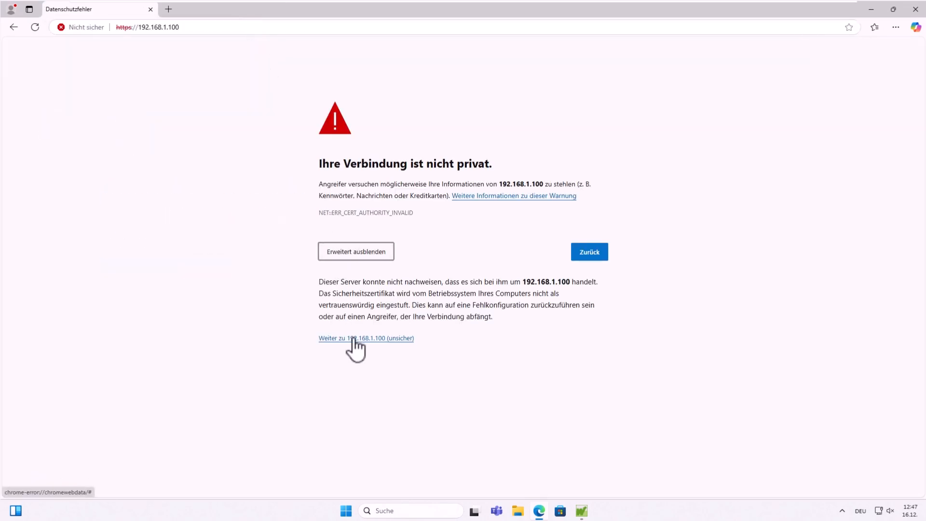
# Step: Continue past the 192.168.1.100 certificate warning and log in to reach Device Status
pyautogui.click(366, 337)
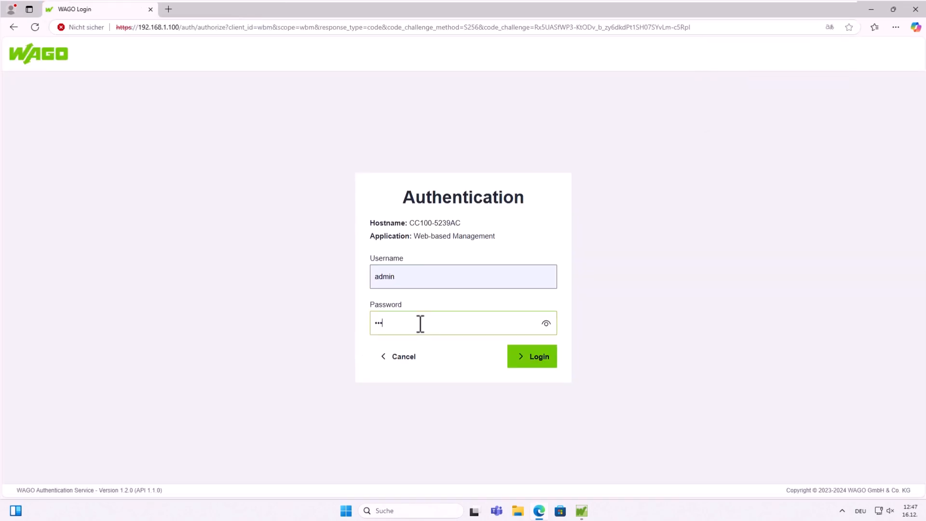
pyautogui.click(531, 356)
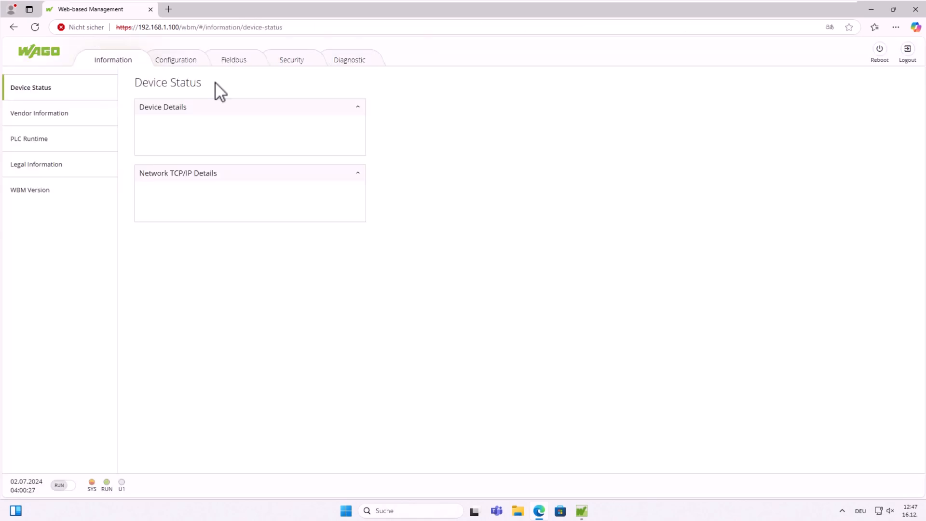